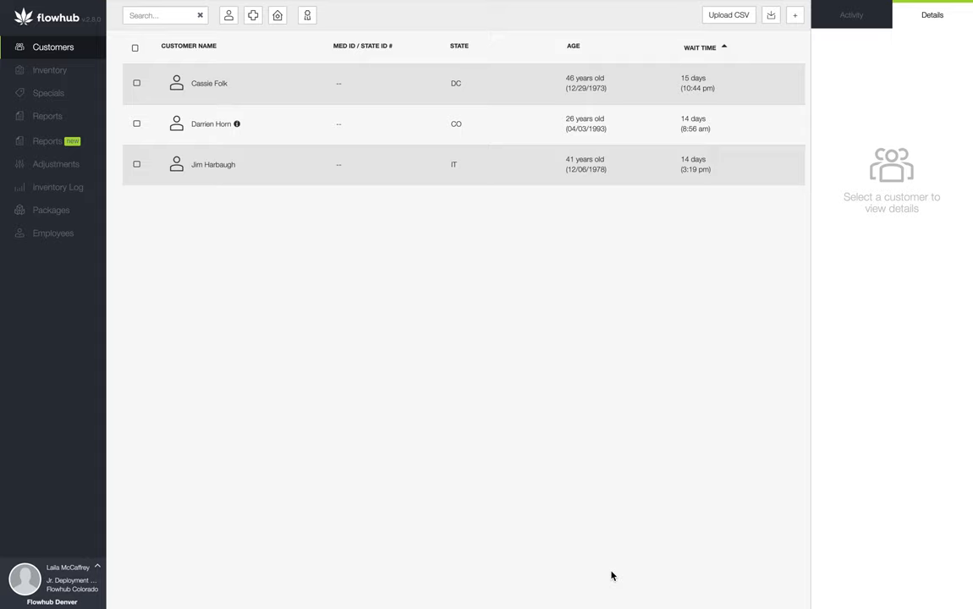
mouse_move(124, 160)
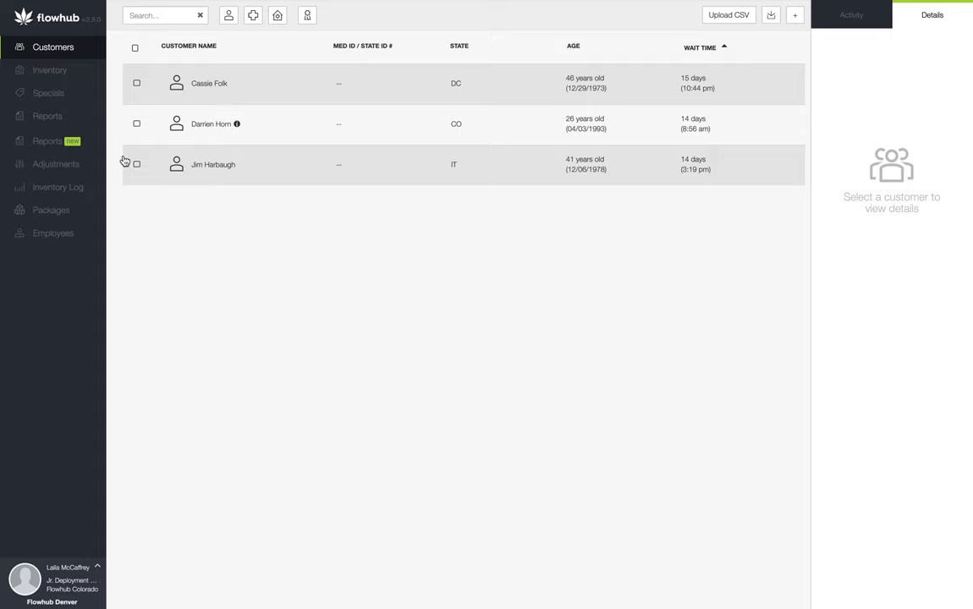
Step: Switch from the customer list to the Reports section in the left sidebar
left_click(47, 131)
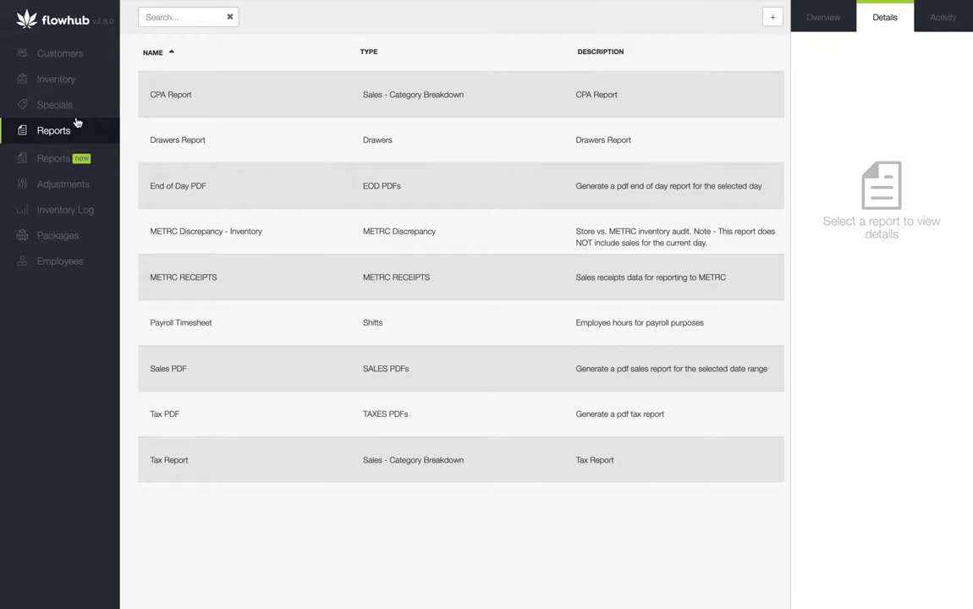
mouse_move(218, 125)
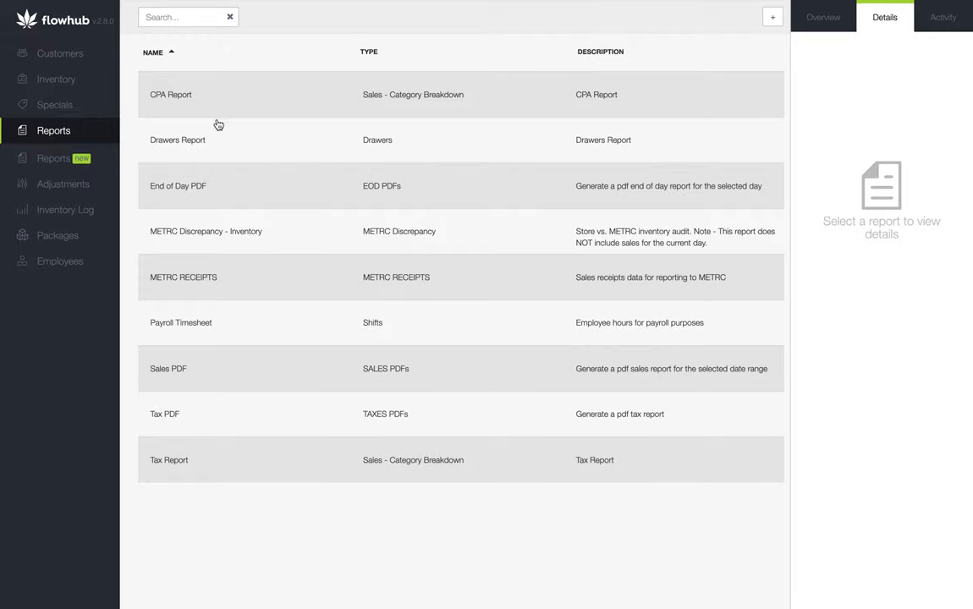
Step: Add a new custom report and choose Customers Activity as its report type
left_click(772, 16)
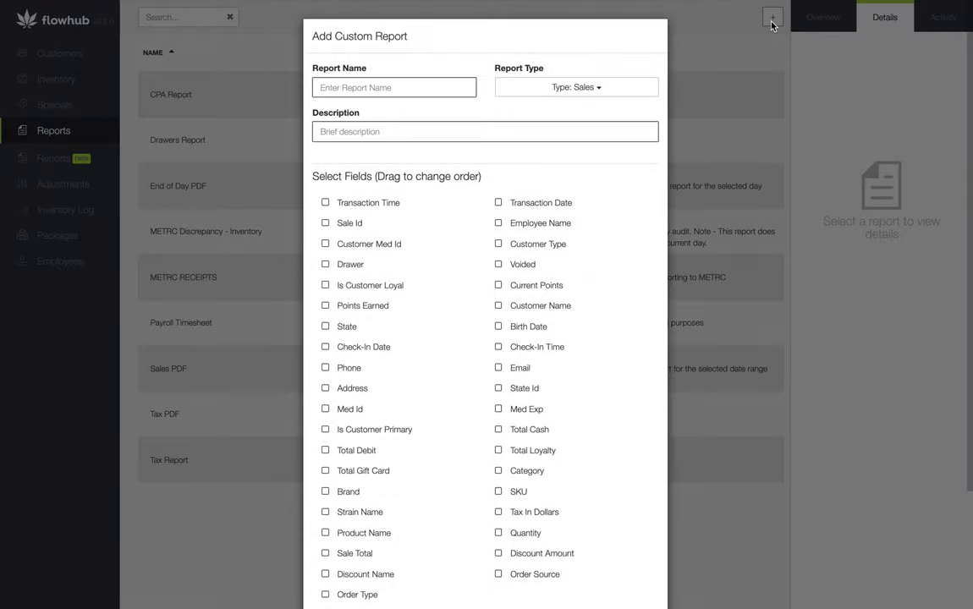
left_click(576, 87)
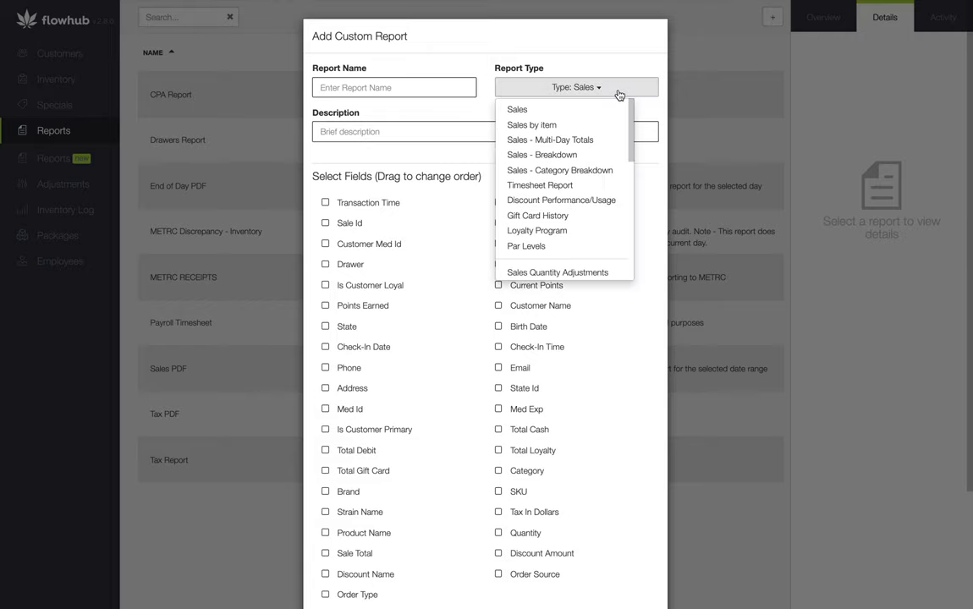
scroll("down", 3)
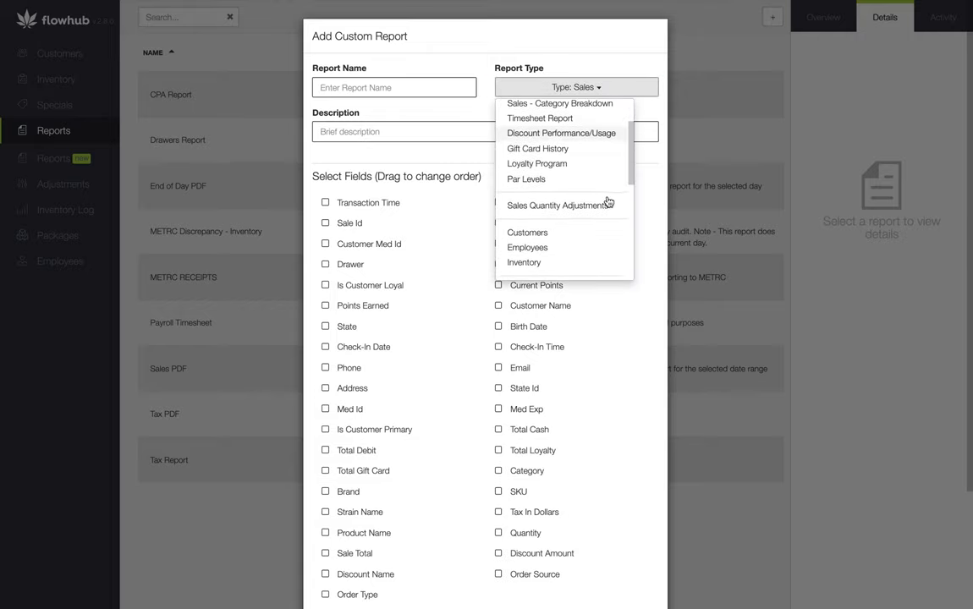
scroll("down", 3)
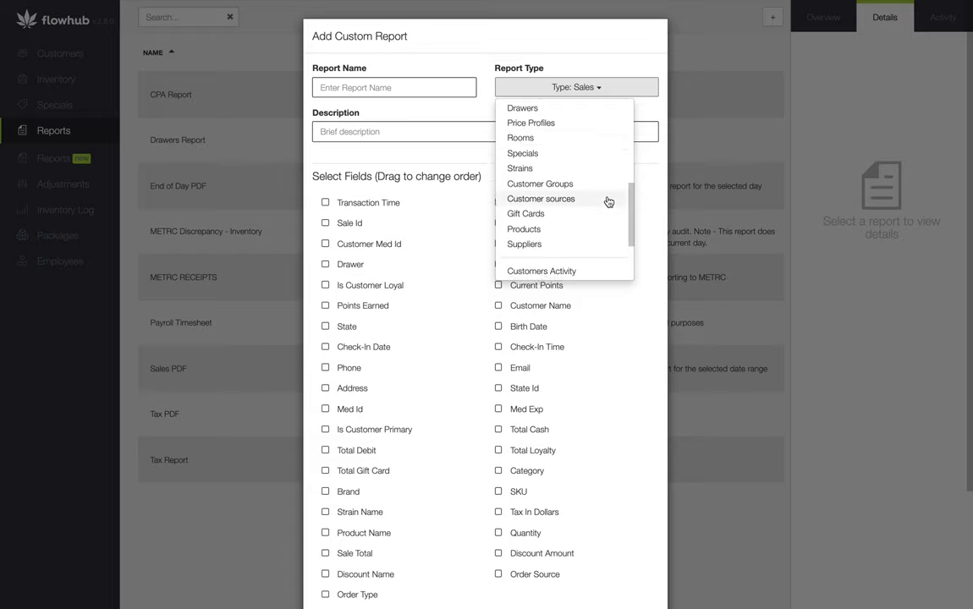
left_click(541, 271)
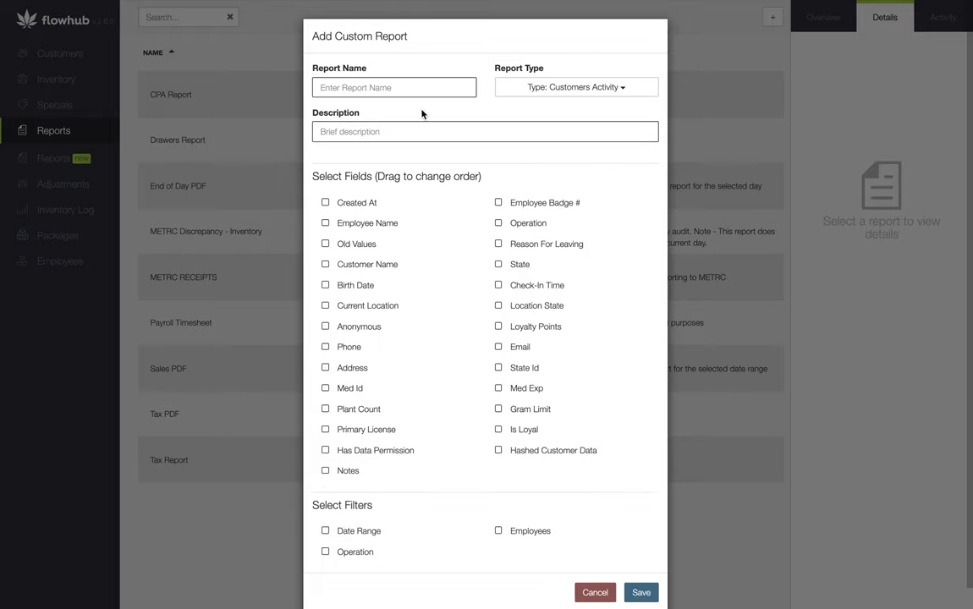
Step: Name the report 'Customer Activity' with the description 'Customer Activity Report'
left_click(393, 87)
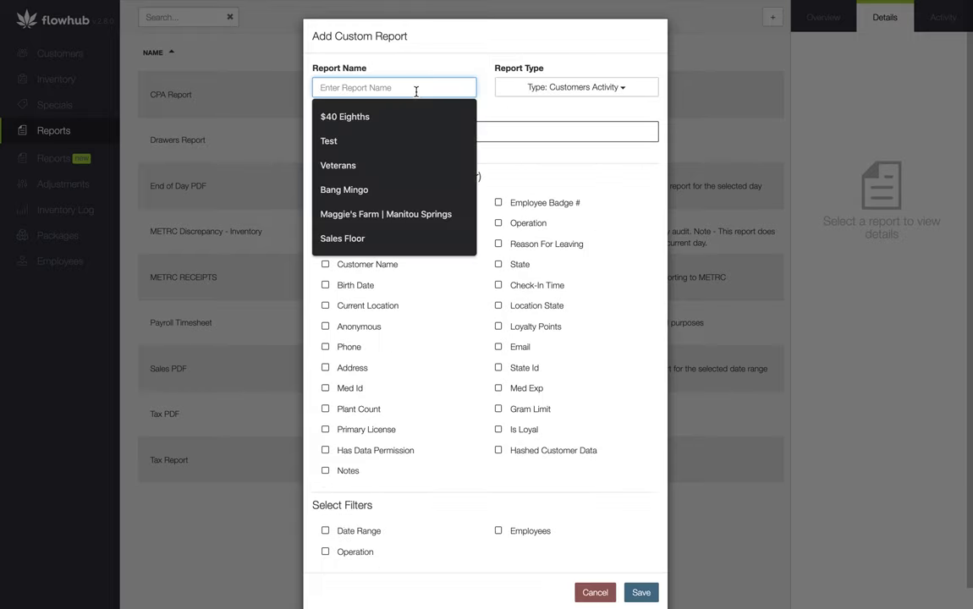
type("Customer Activ")
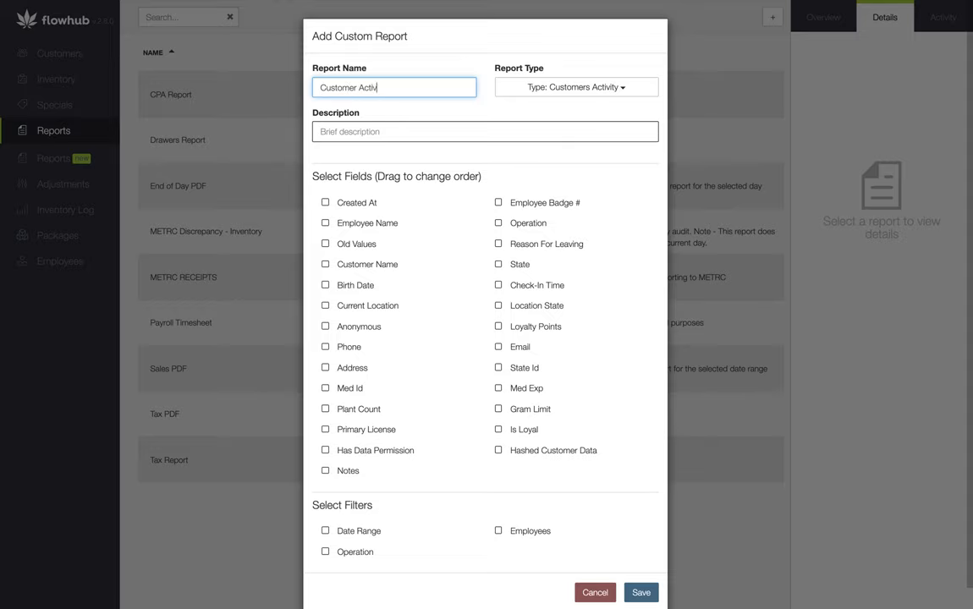
type("ity")
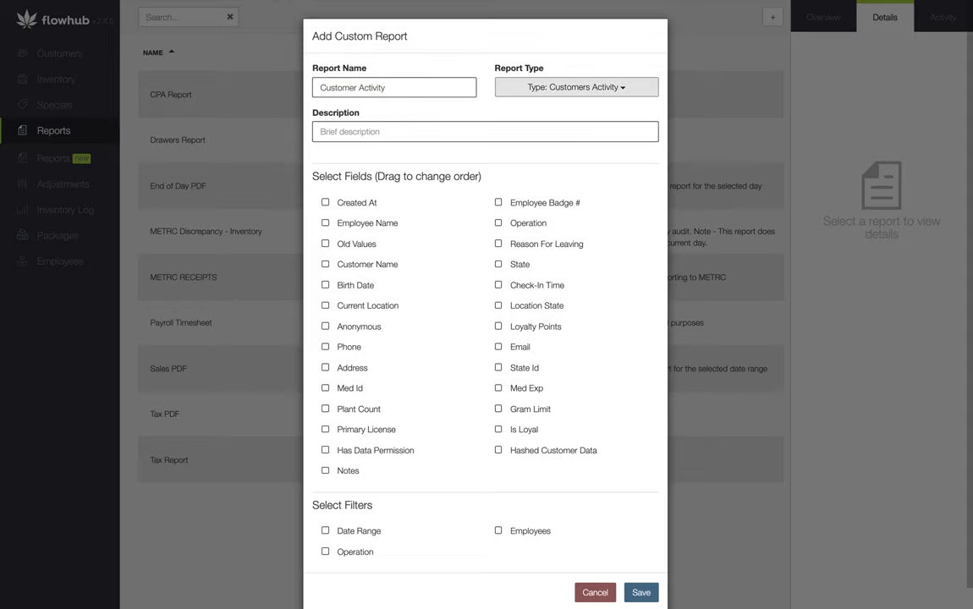
type("Customer Ac")
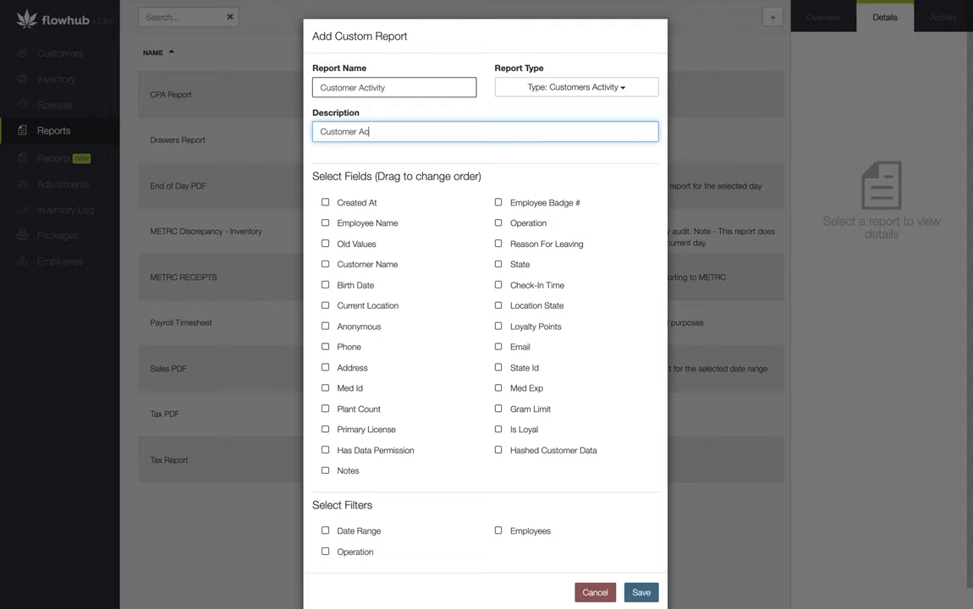
type("ivi")
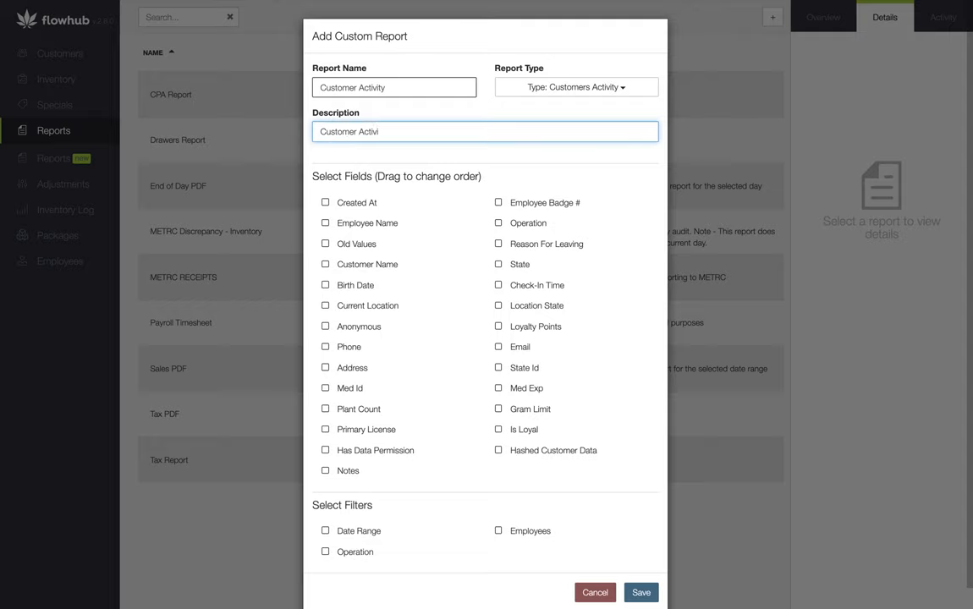
type("ty Report")
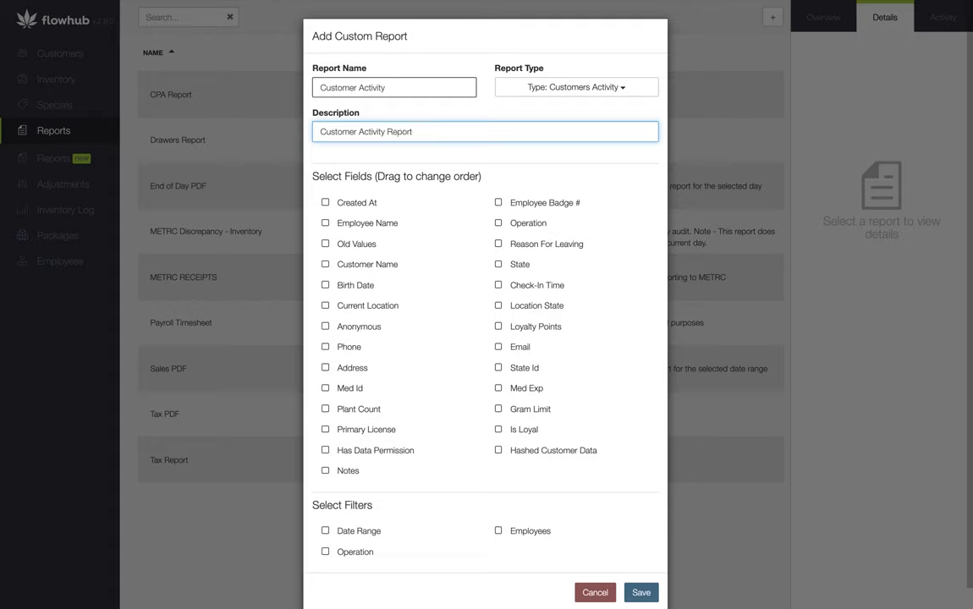
mouse_move(384, 161)
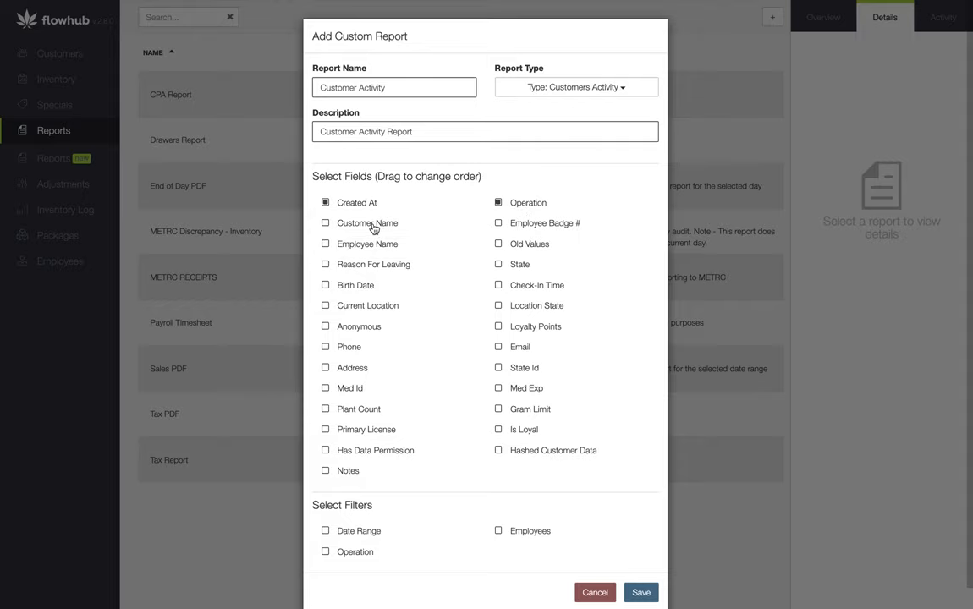
Step: Include the Customer Name and Current Location fields and enable the Date Range filter
left_click(325, 222)
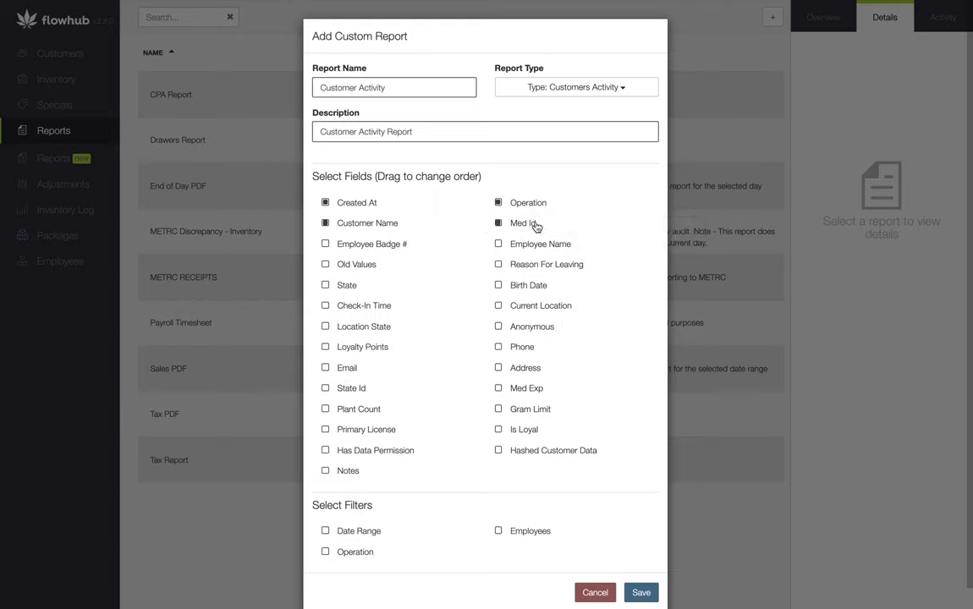
mouse_move(538, 253)
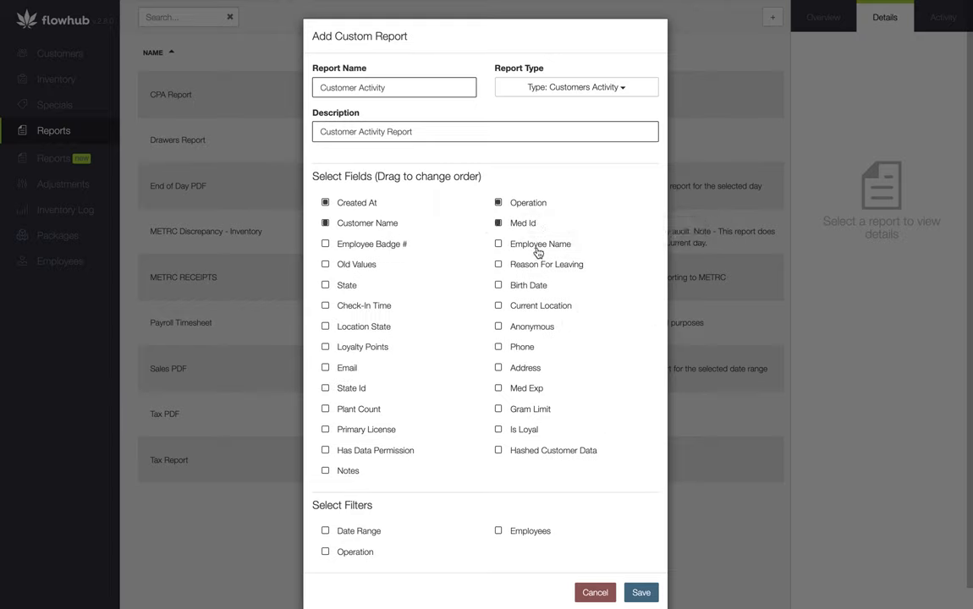
mouse_move(529, 305)
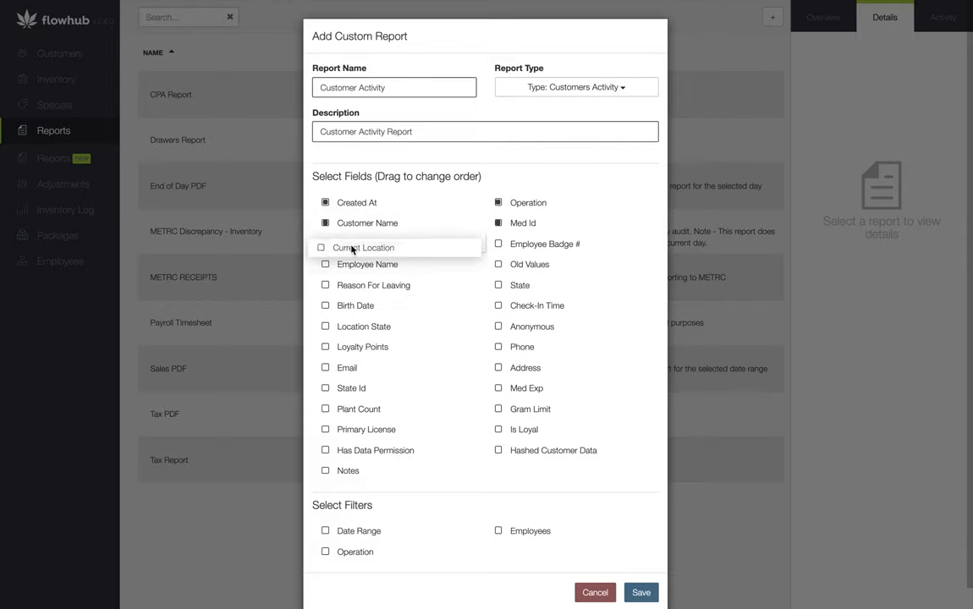
left_click(325, 244)
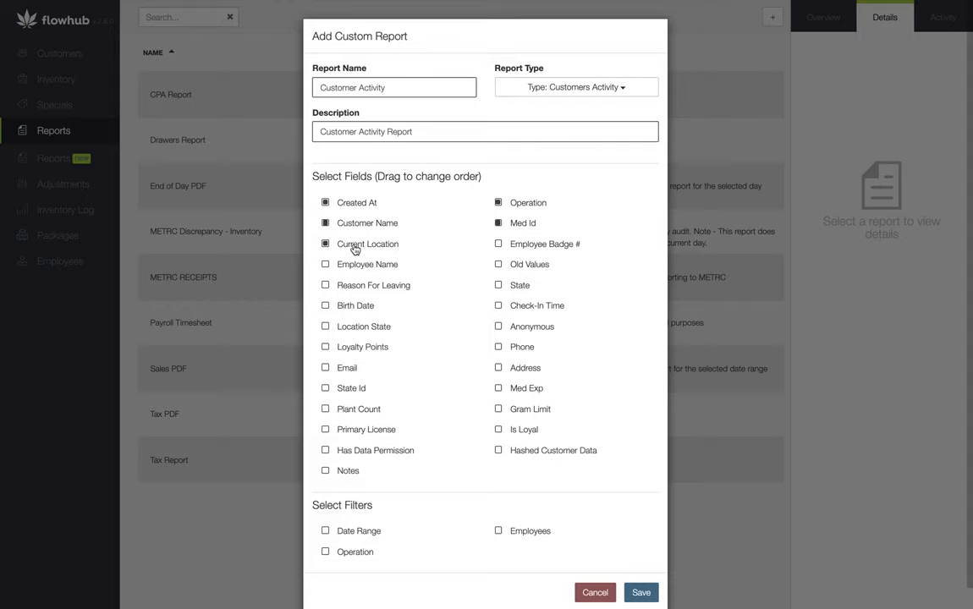
mouse_move(356, 263)
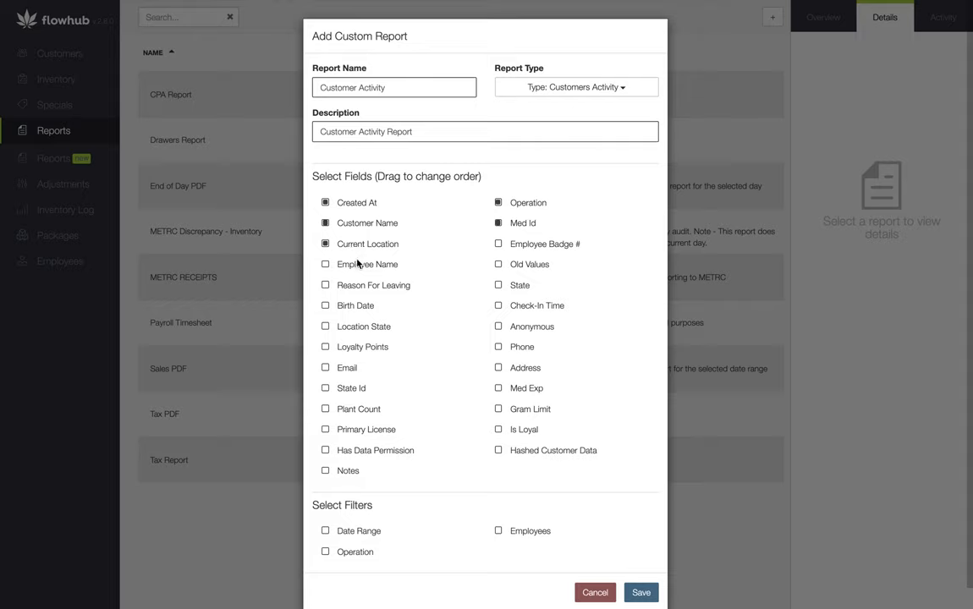
left_click(325, 531)
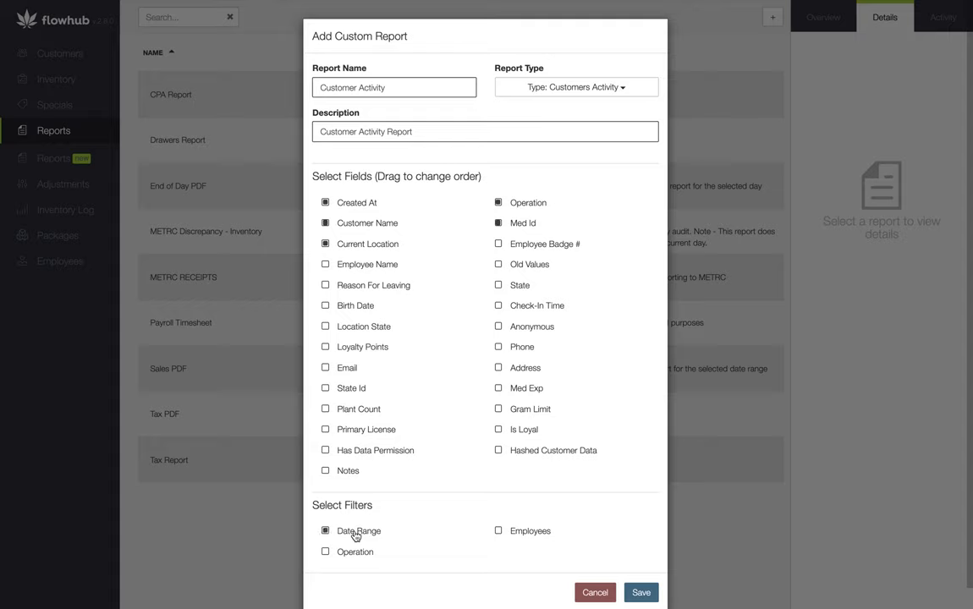
Step: Add the Operation filter and save the Customer Activity report
left_click(325, 552)
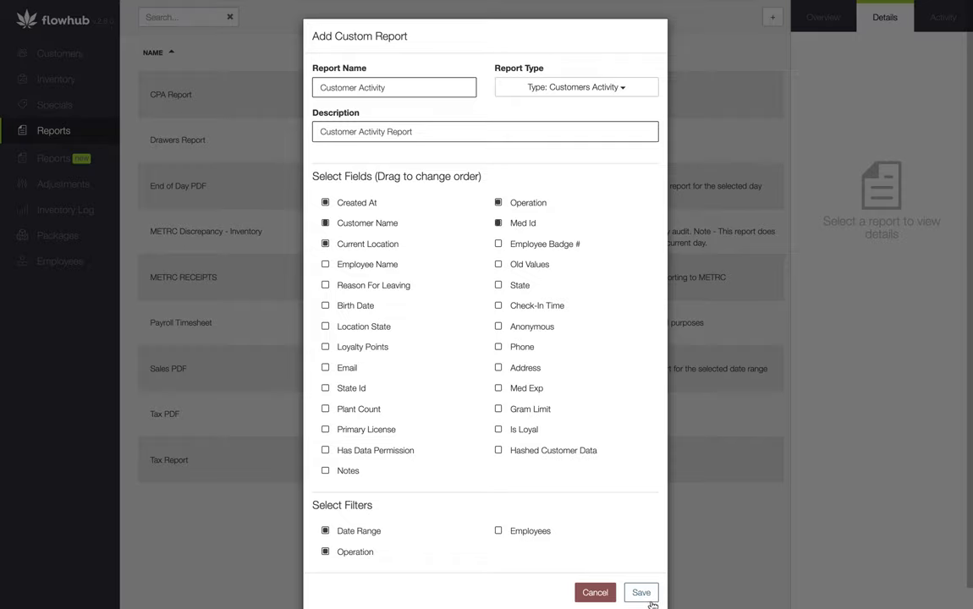
left_click(640, 593)
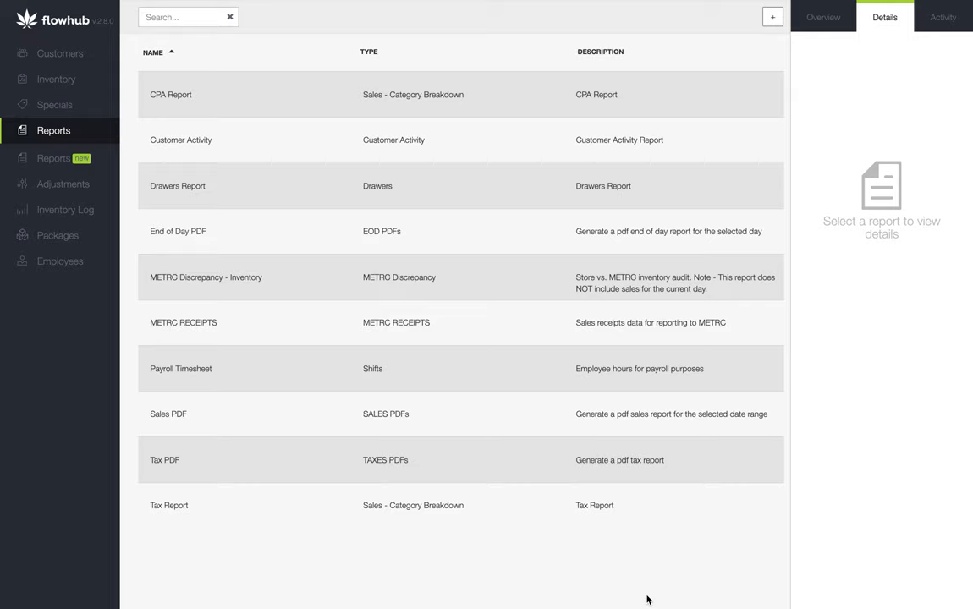
mouse_move(612, 382)
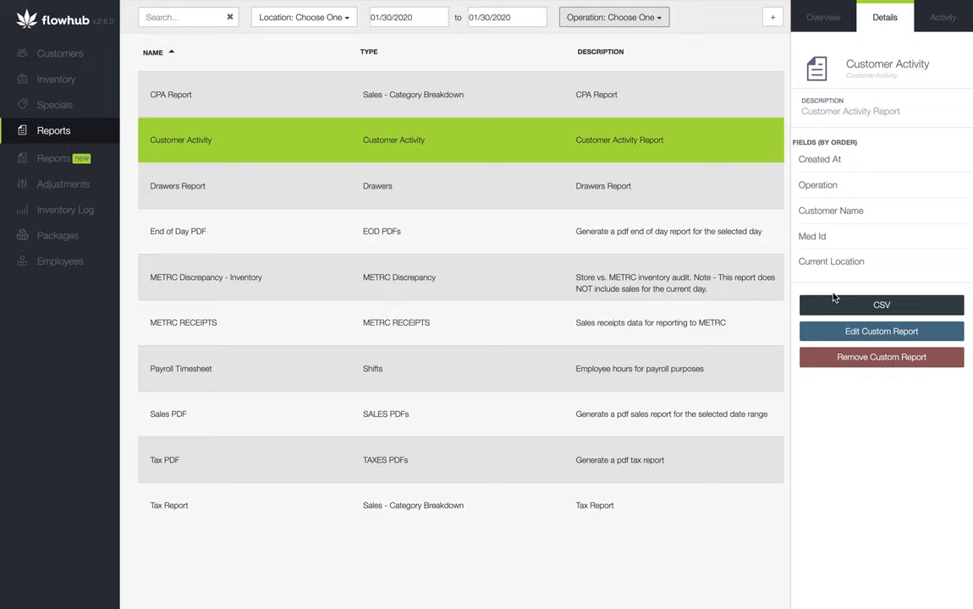
Step: Start the date range at 01/23/2020, sort reports by TYPE, and try a CSV export
left_click(408, 17)
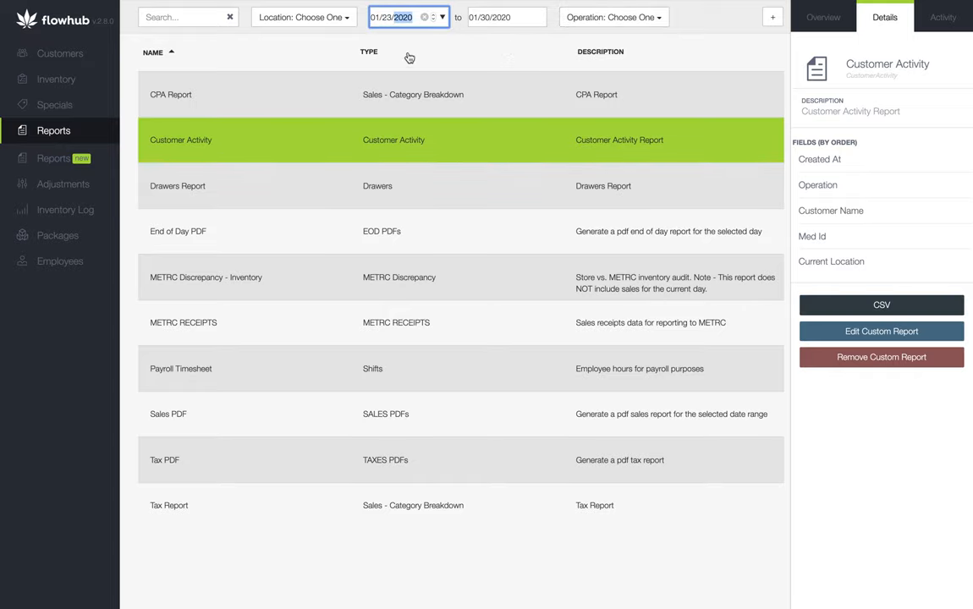
left_click(369, 52)
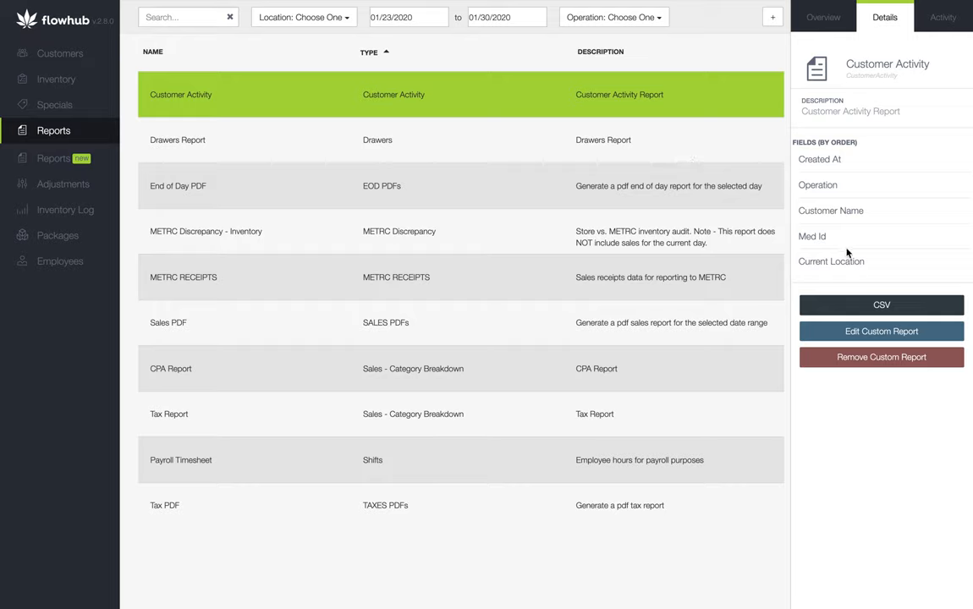
left_click(881, 305)
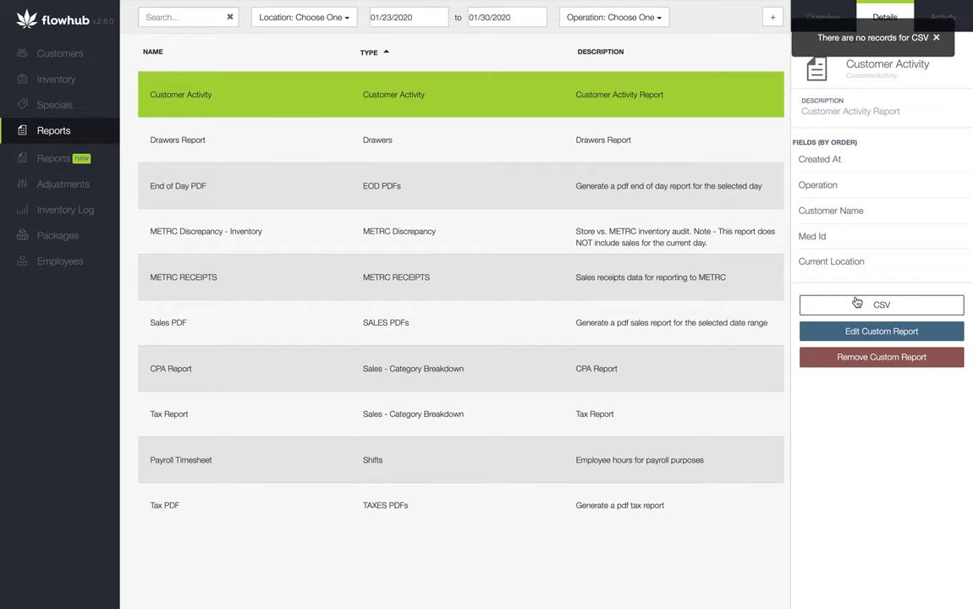
mouse_move(203, 521)
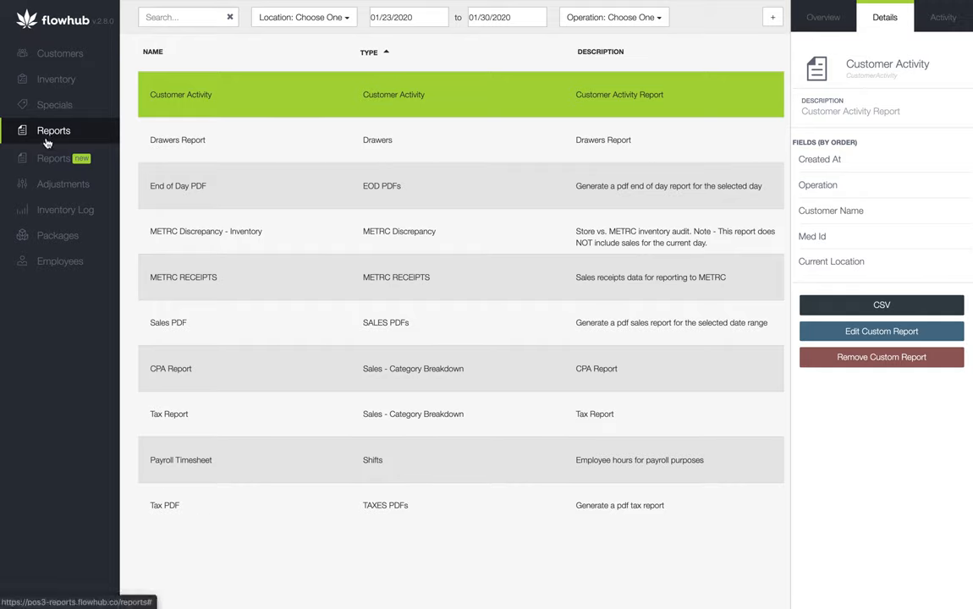
mouse_move(282, 135)
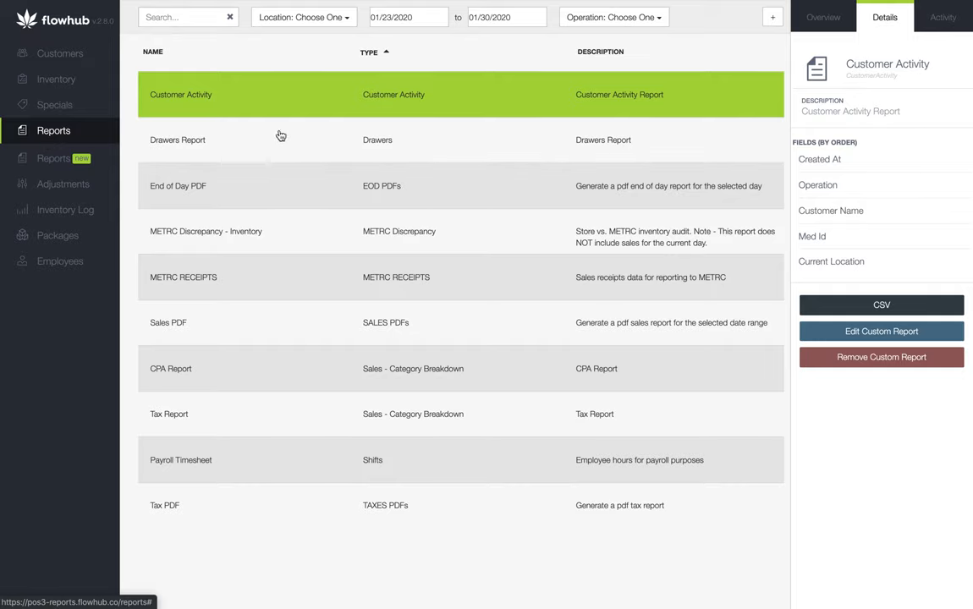
Step: Begin a second custom report and pick Customers Activity from the Report Type list
left_click(772, 17)
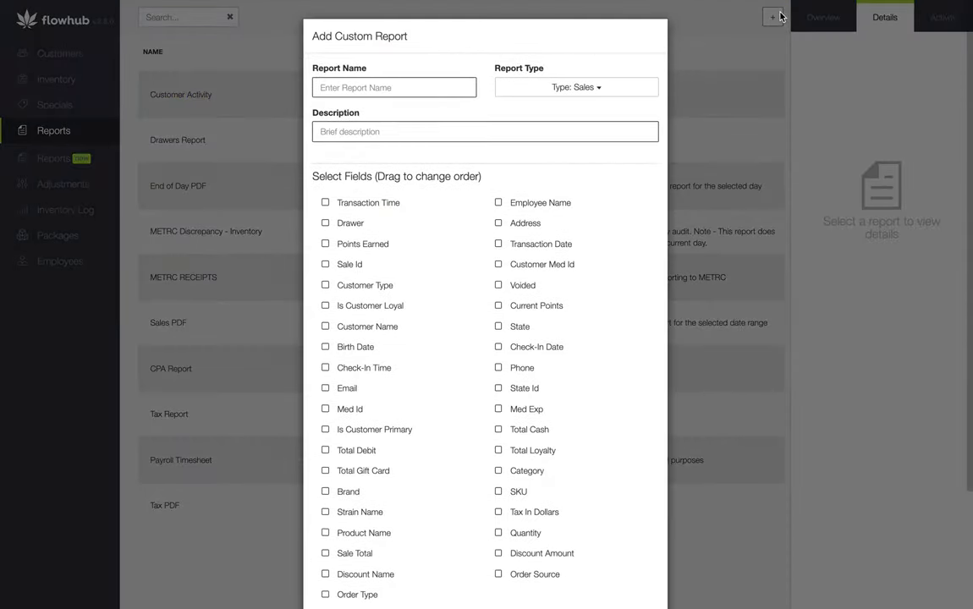
left_click(576, 88)
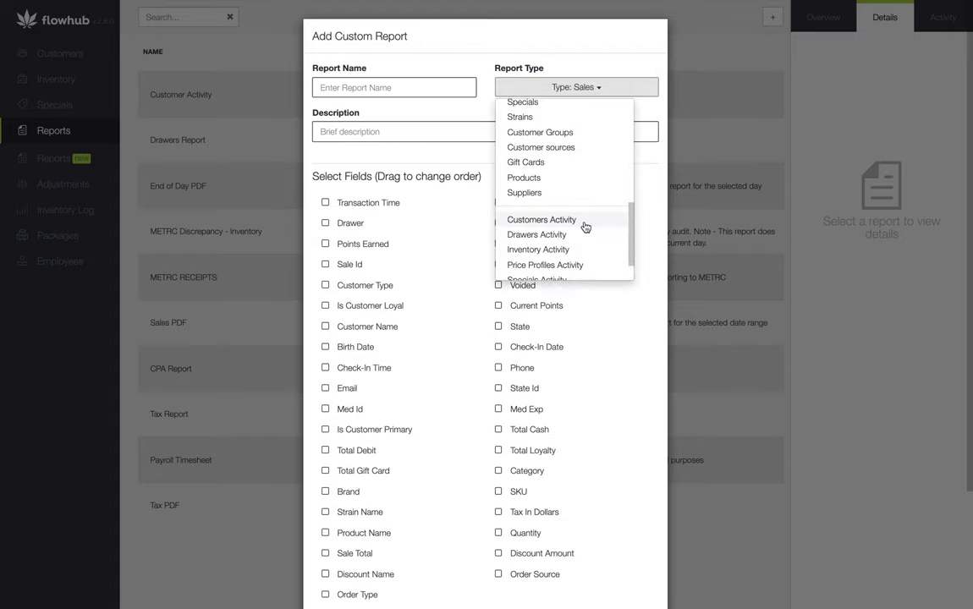
scroll("down", 3)
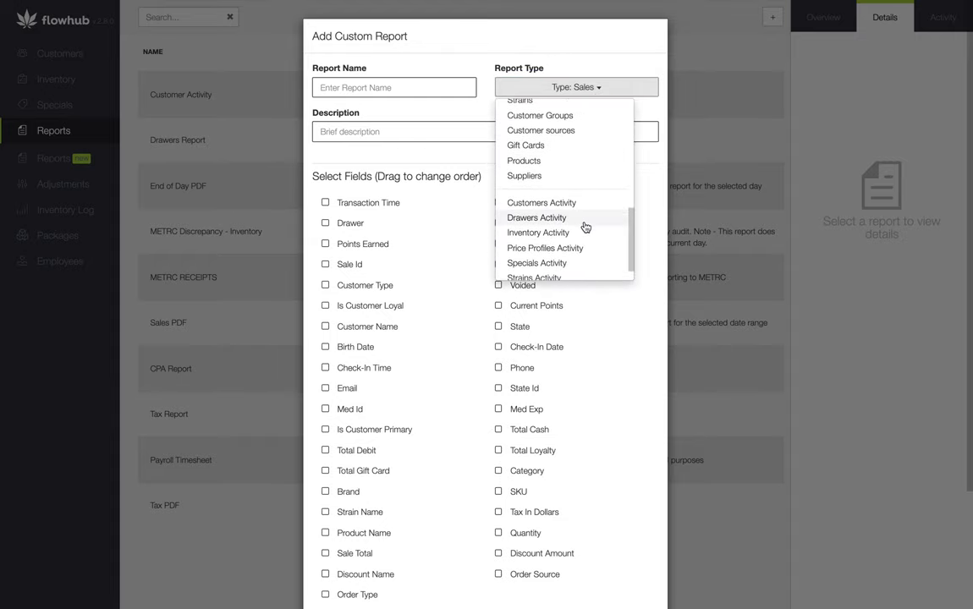
left_click(536, 218)
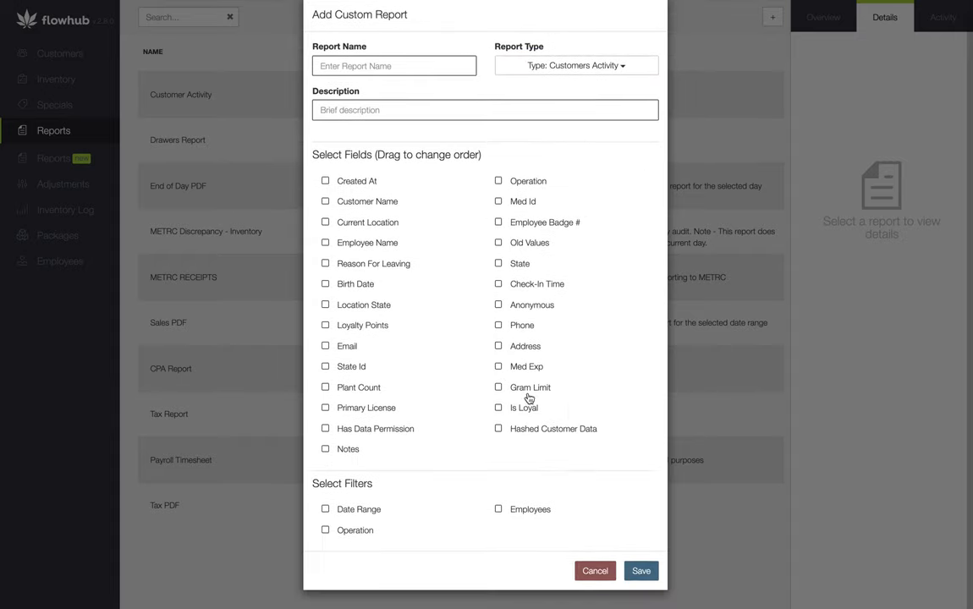